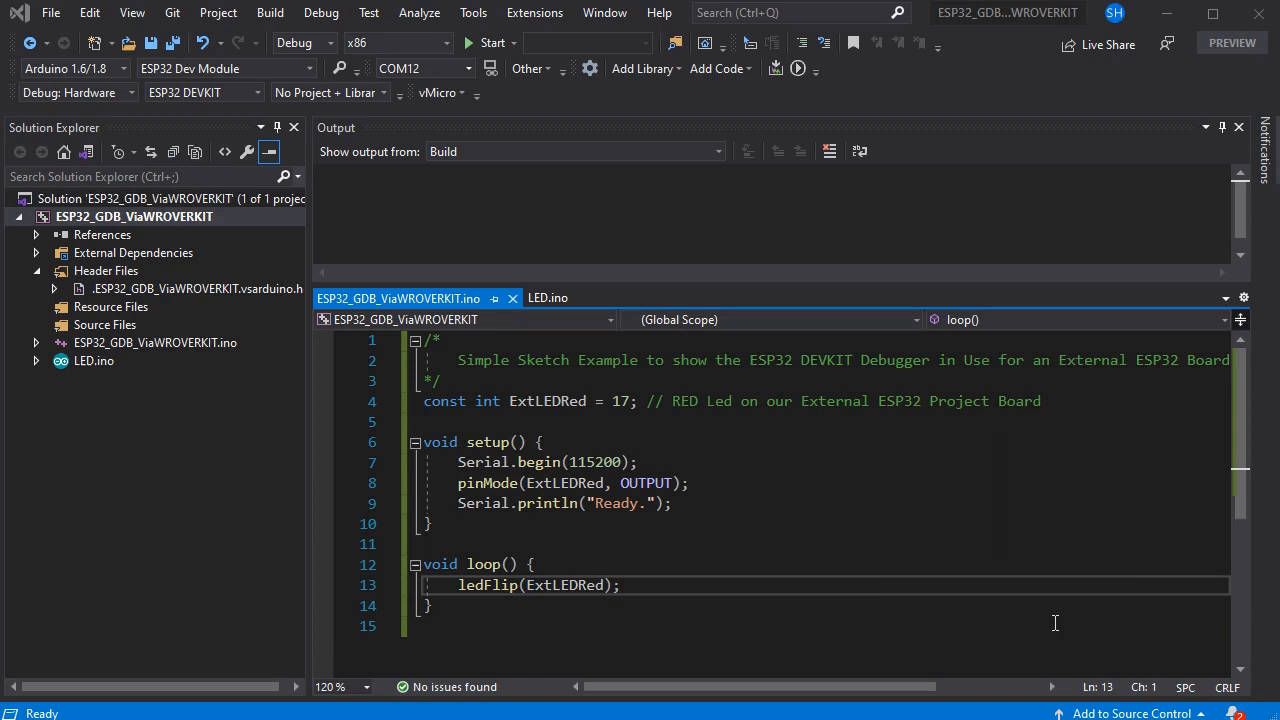
pyautogui.moveTo(835, 549)
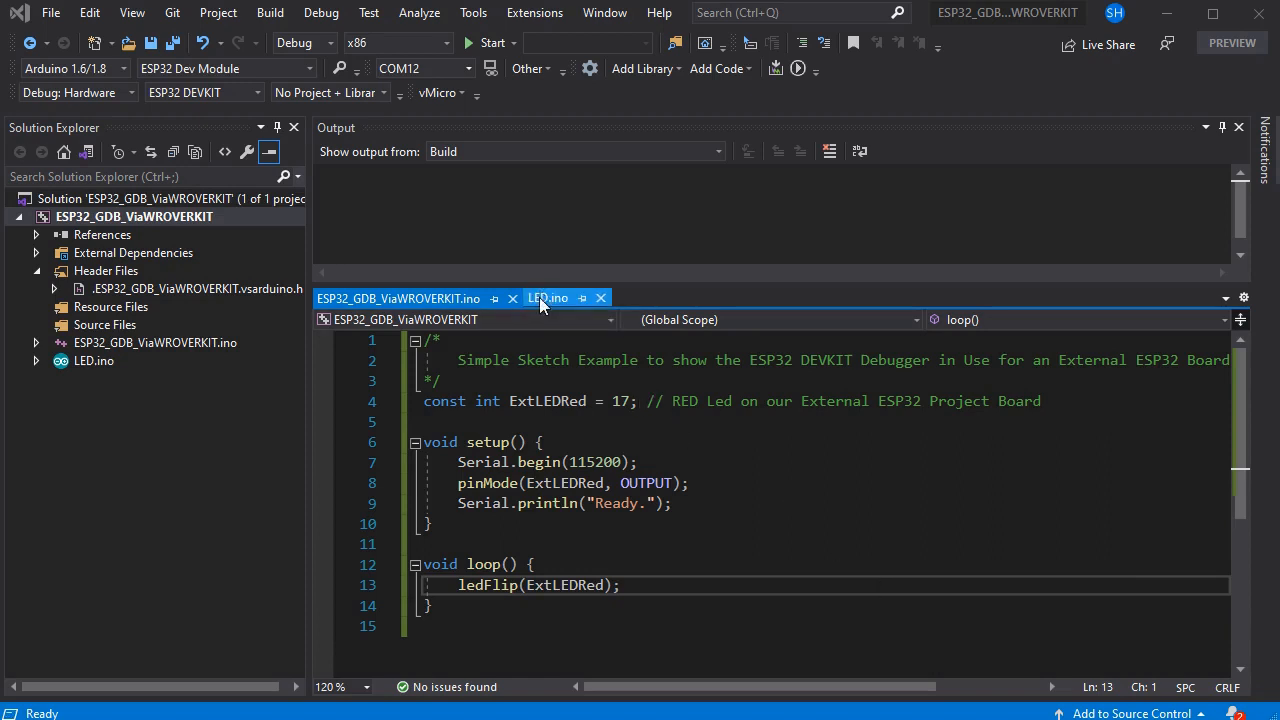
# - Review LED.ino and the main sketch, then build and upload to the ESP32 via the DEVKIT debugger
pyautogui.click(548, 298)
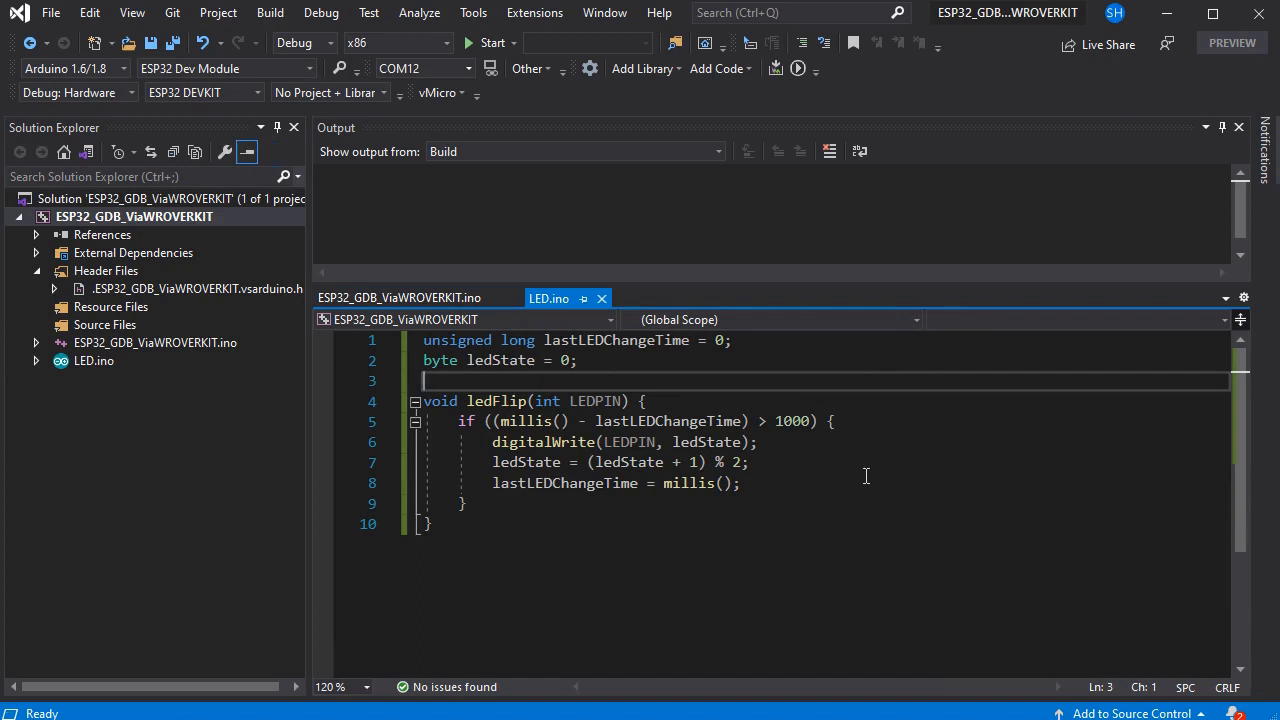
pyautogui.click(398, 298)
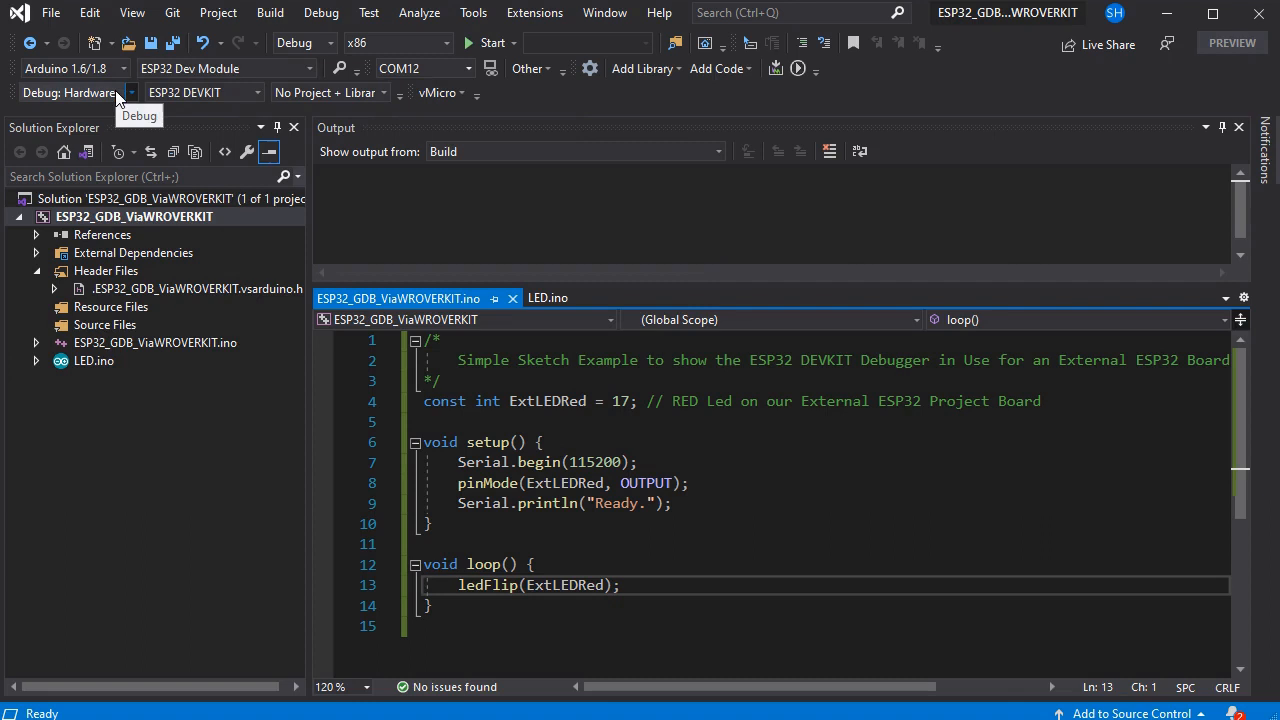
pyautogui.moveTo(255, 105)
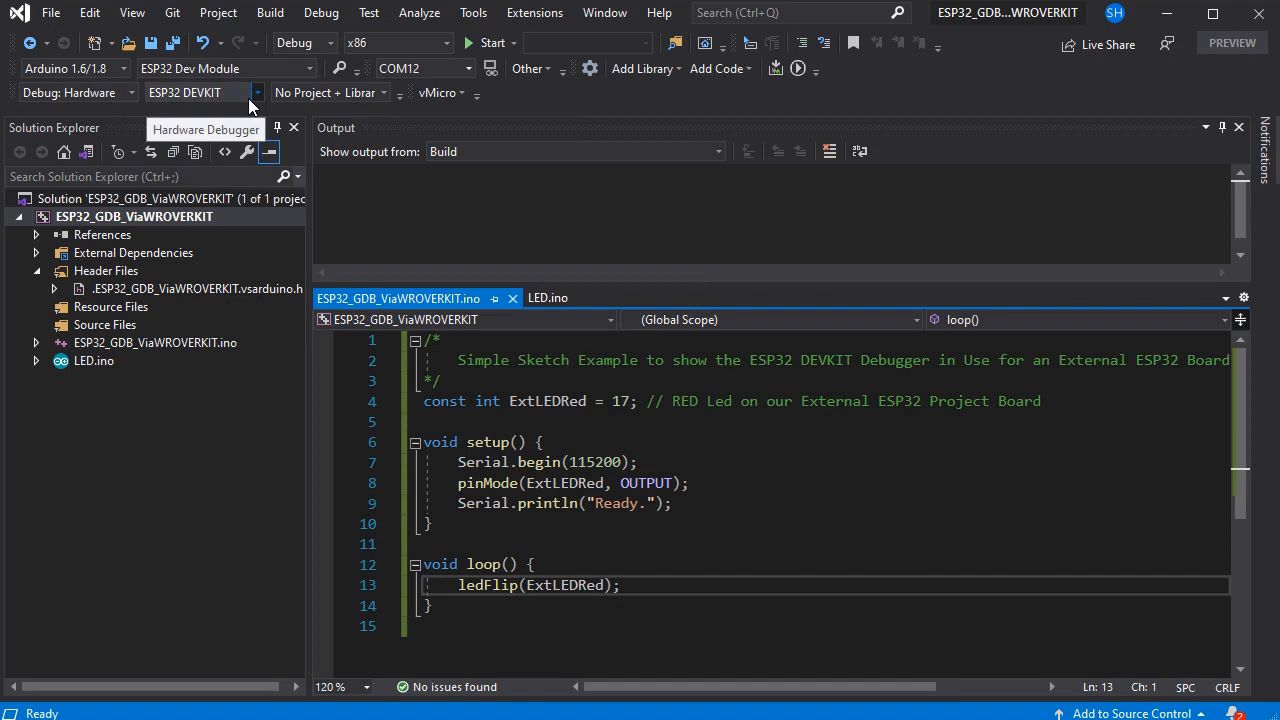
pyautogui.moveTo(498, 110)
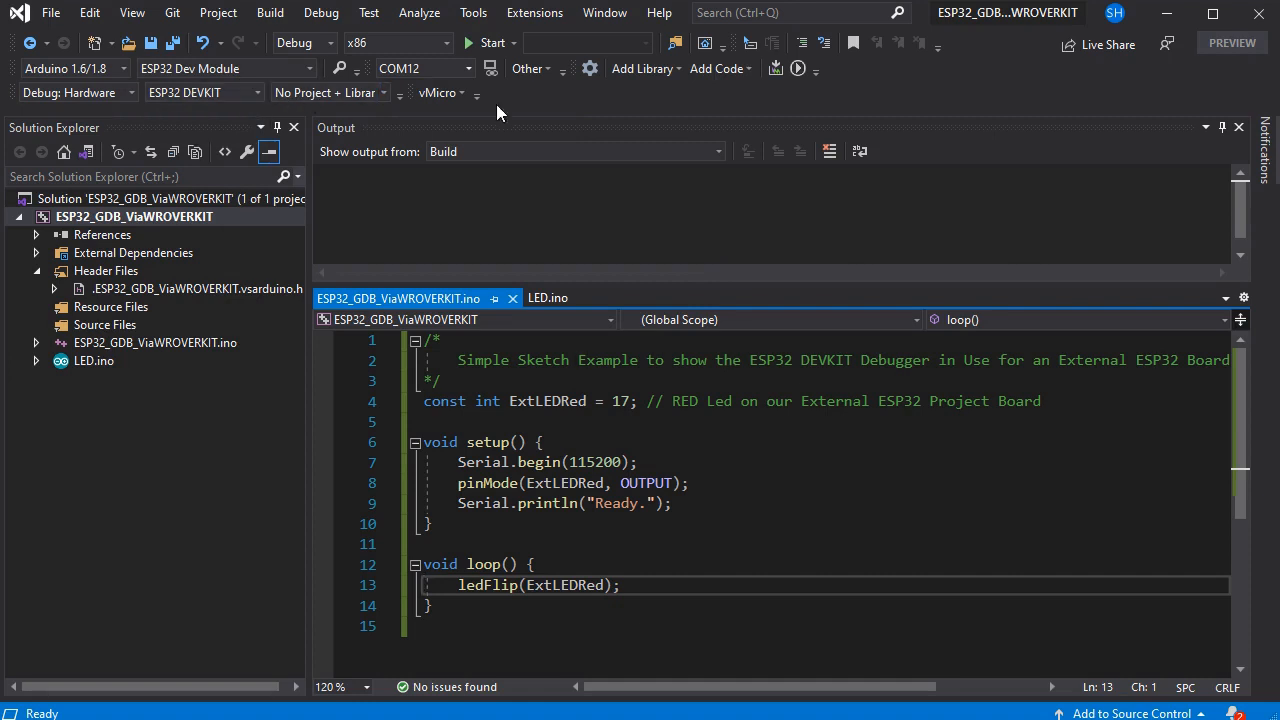
pyautogui.moveTo(643, 68)
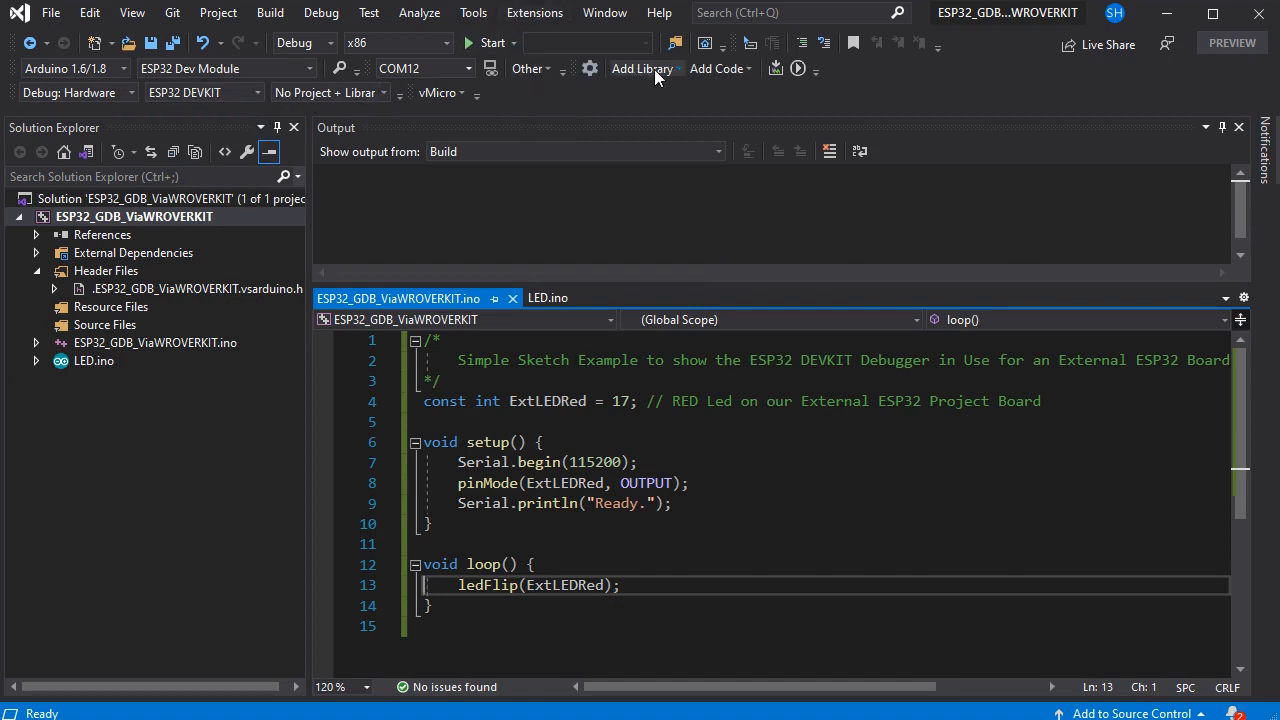
pyautogui.click(438, 92)
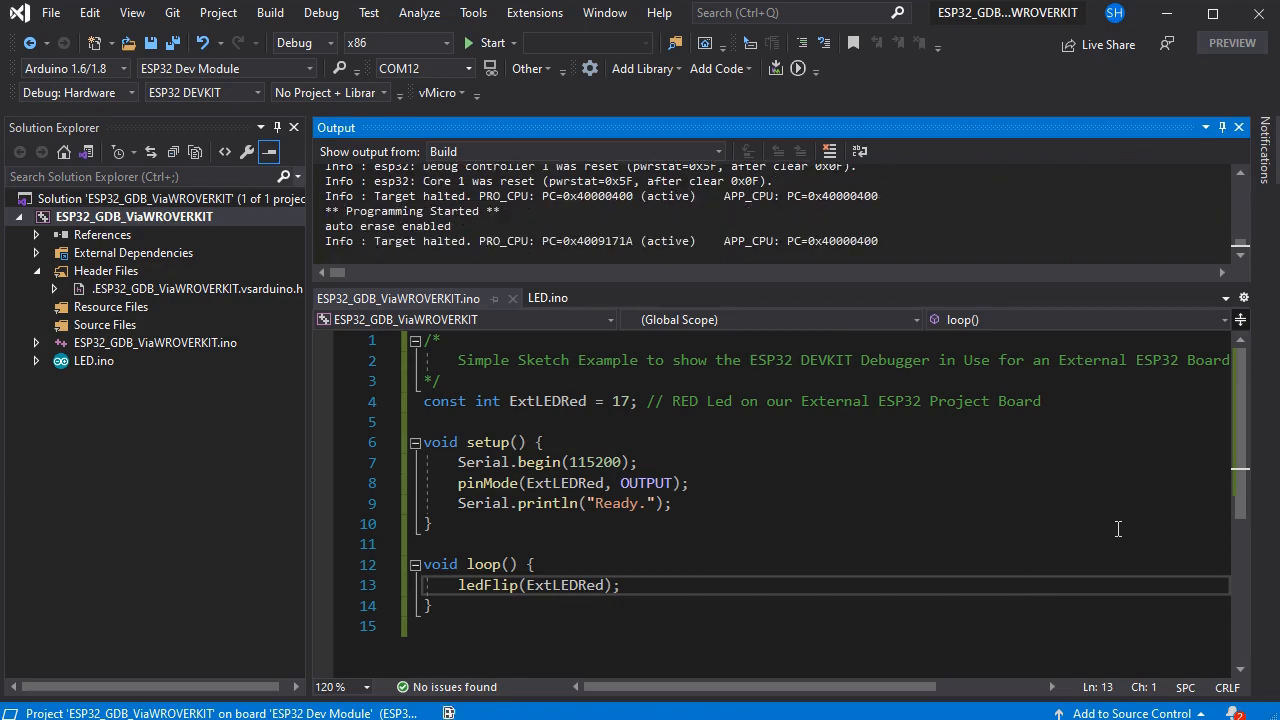
# - Set a breakpoint on the ledFlip(ExtLEDRed) call at line 13 and start debugging
pyautogui.click(550, 151)
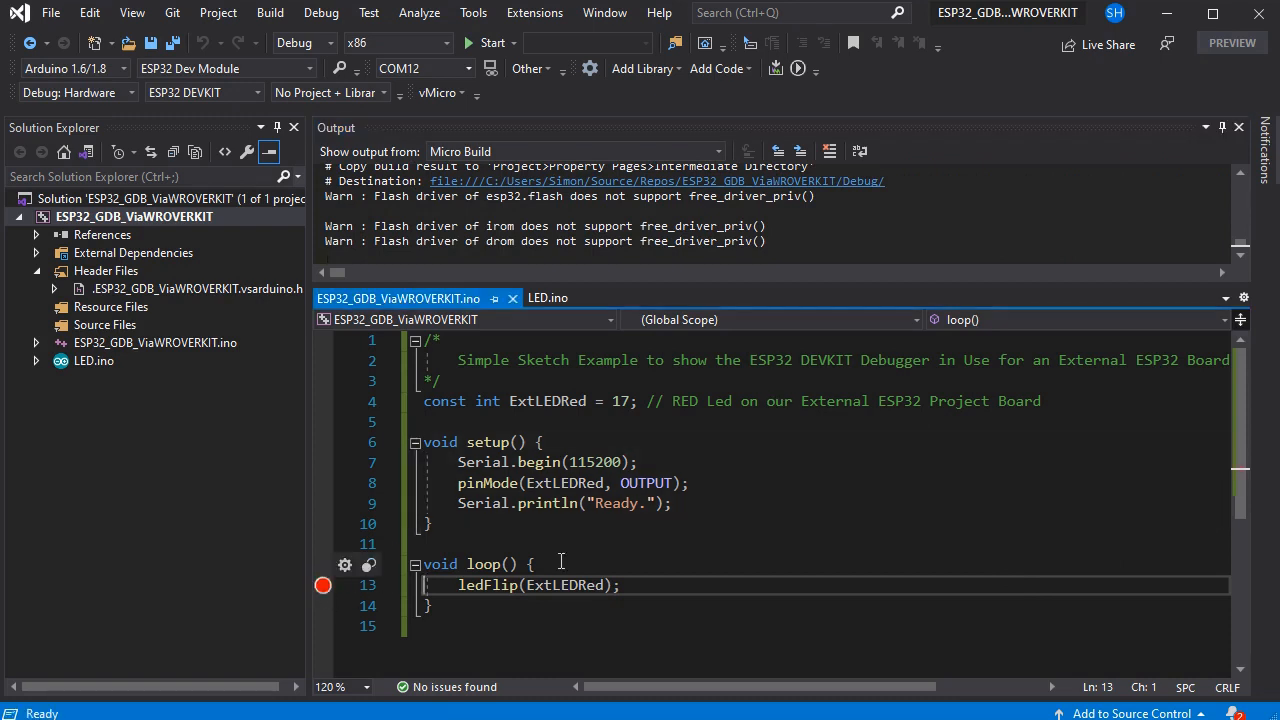
pyautogui.click(321, 12)
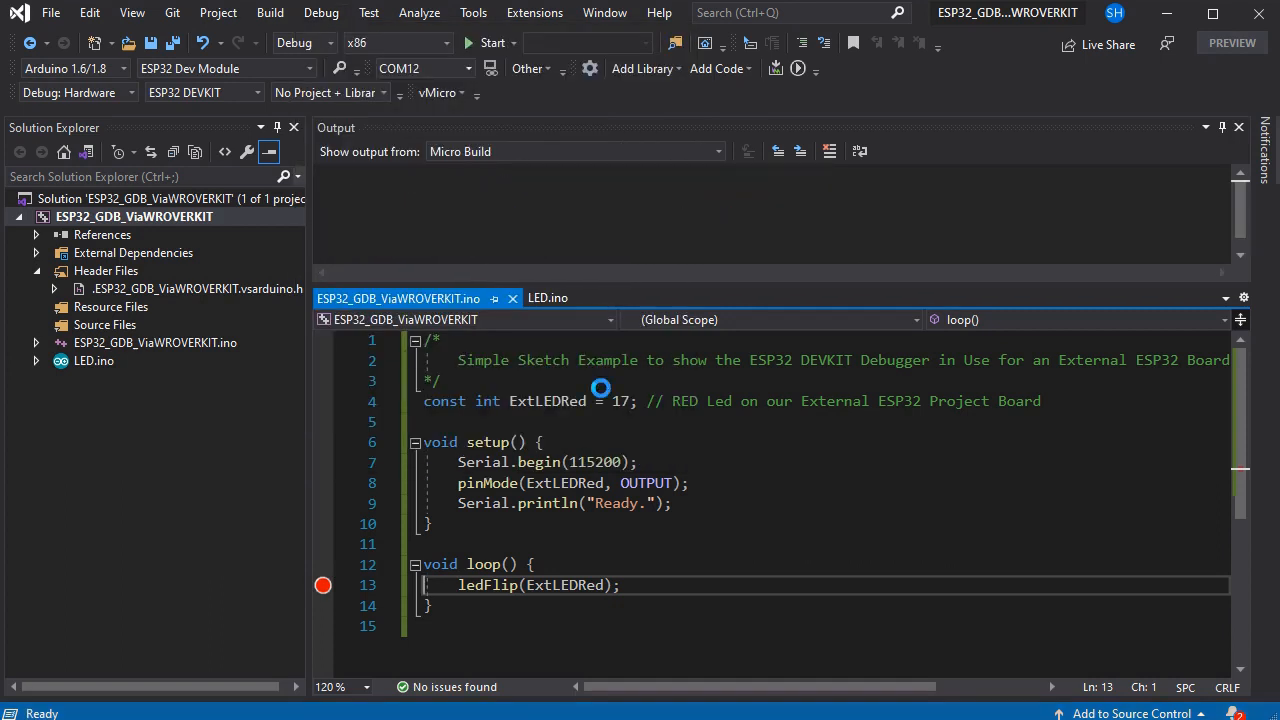
# - Step into ledFlip from the line 13 breakpoint, halting at its millis check with lastLEDChangeTime at 11011
pyautogui.click(490, 42)
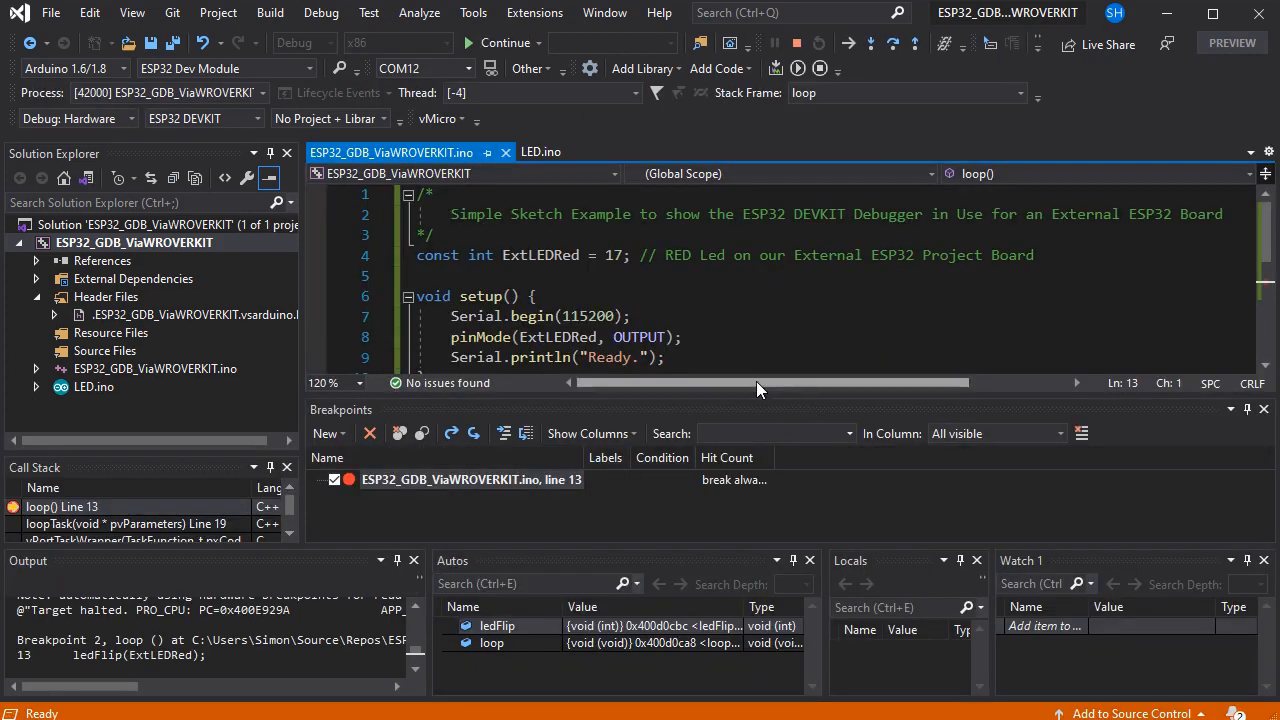
pyautogui.scroll(-3)
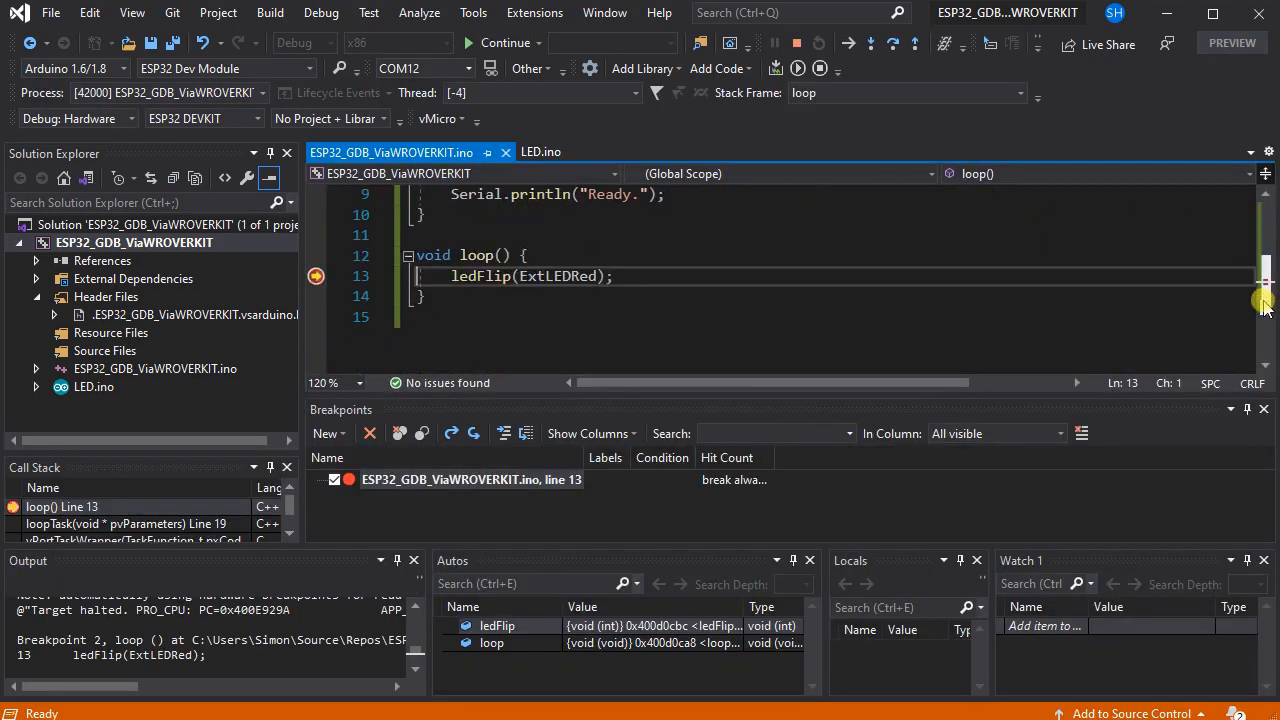
pyautogui.moveTo(590, 105)
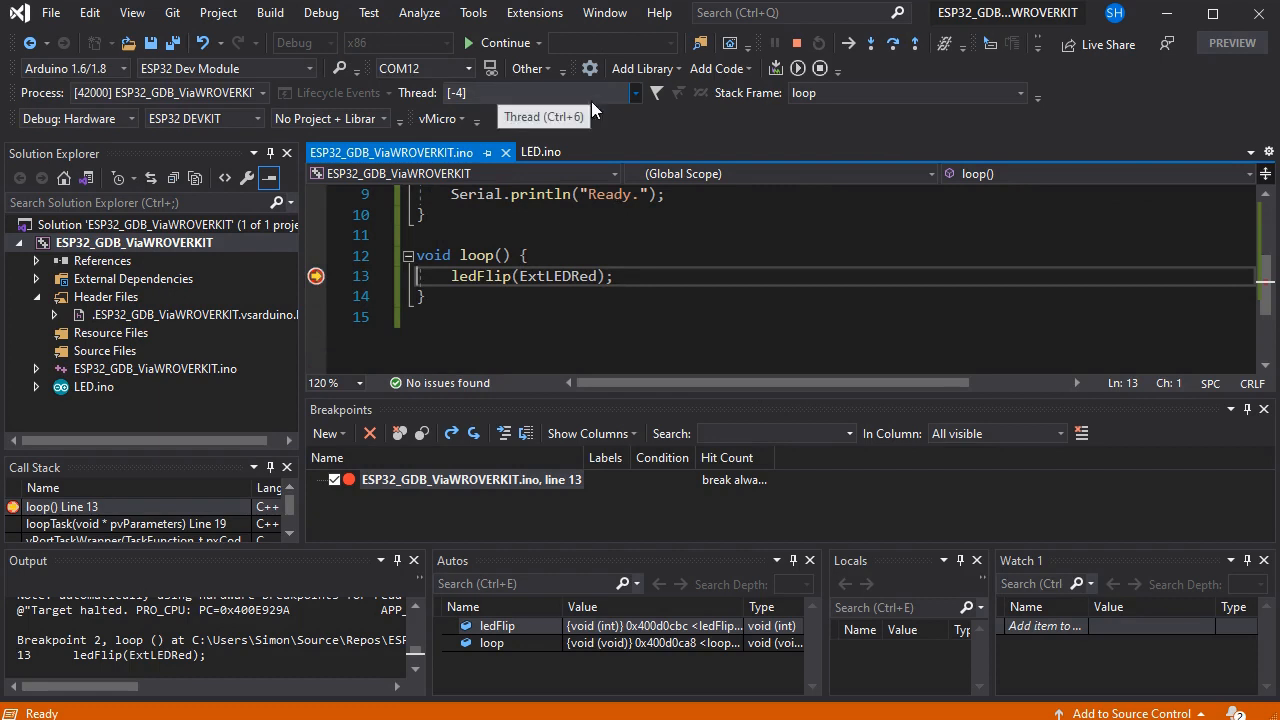
pyautogui.click(870, 43)
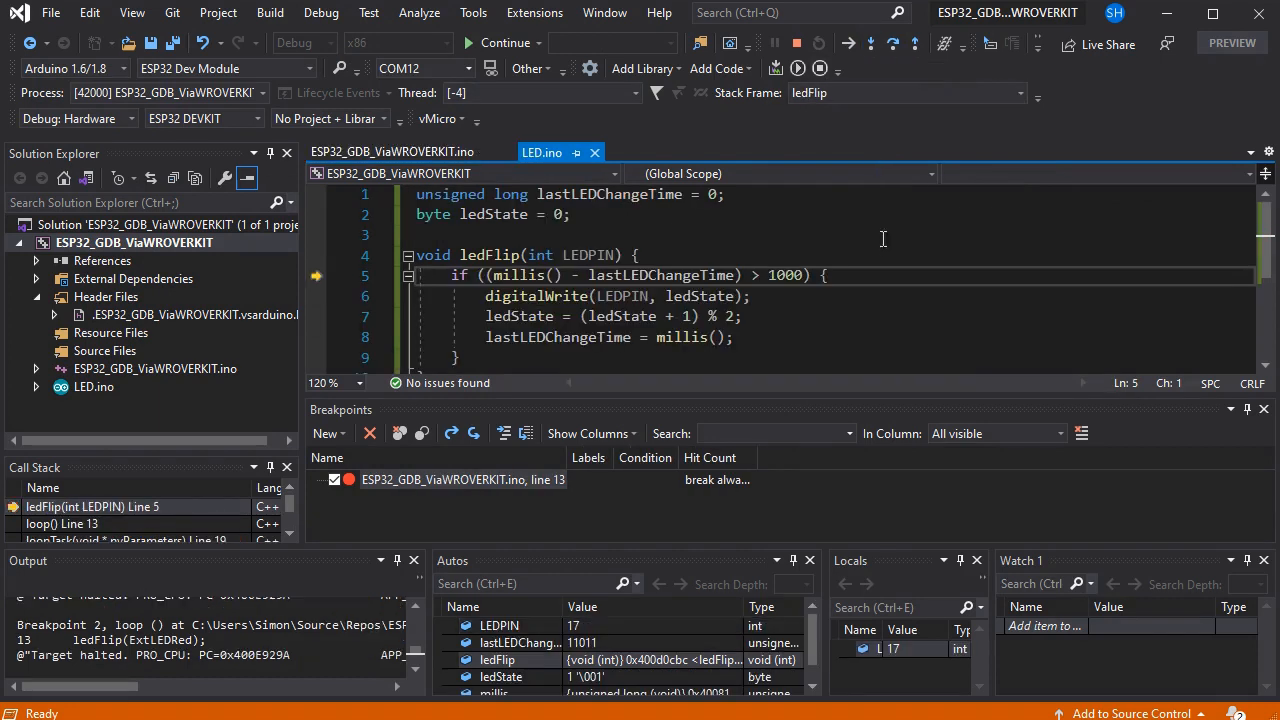
pyautogui.moveTo(662, 275)
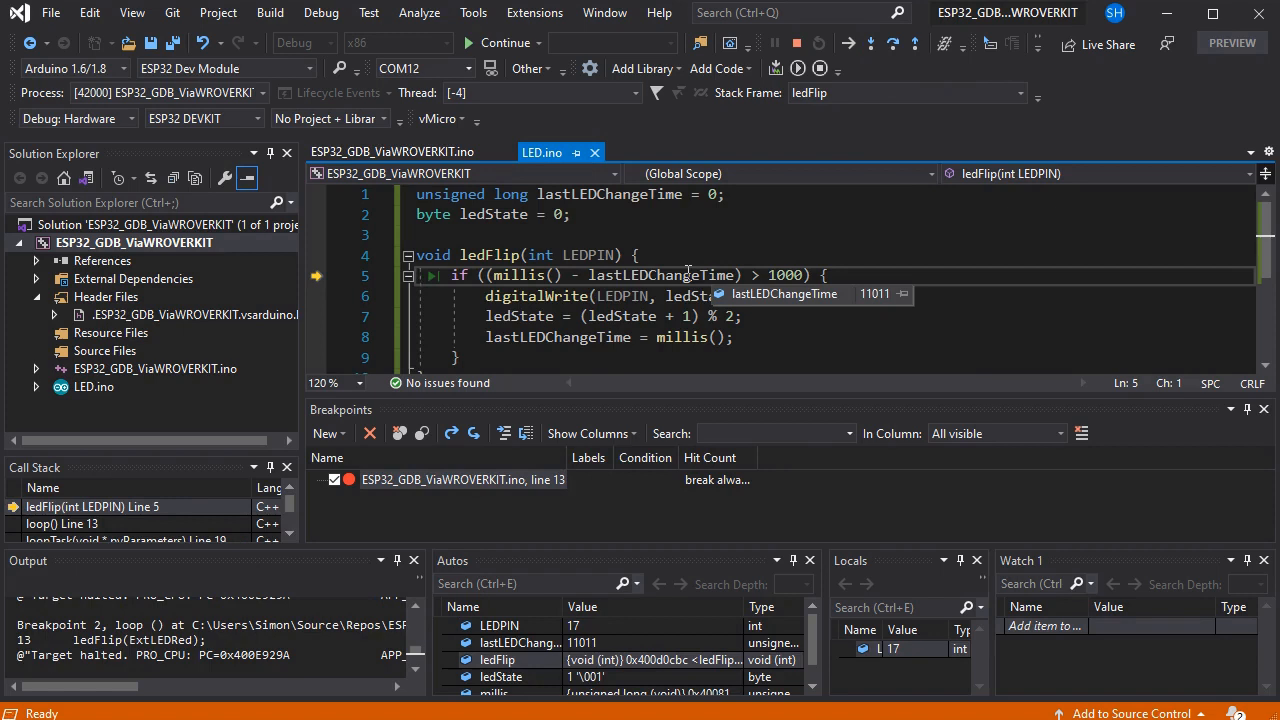
pyautogui.moveTo(817, 193)
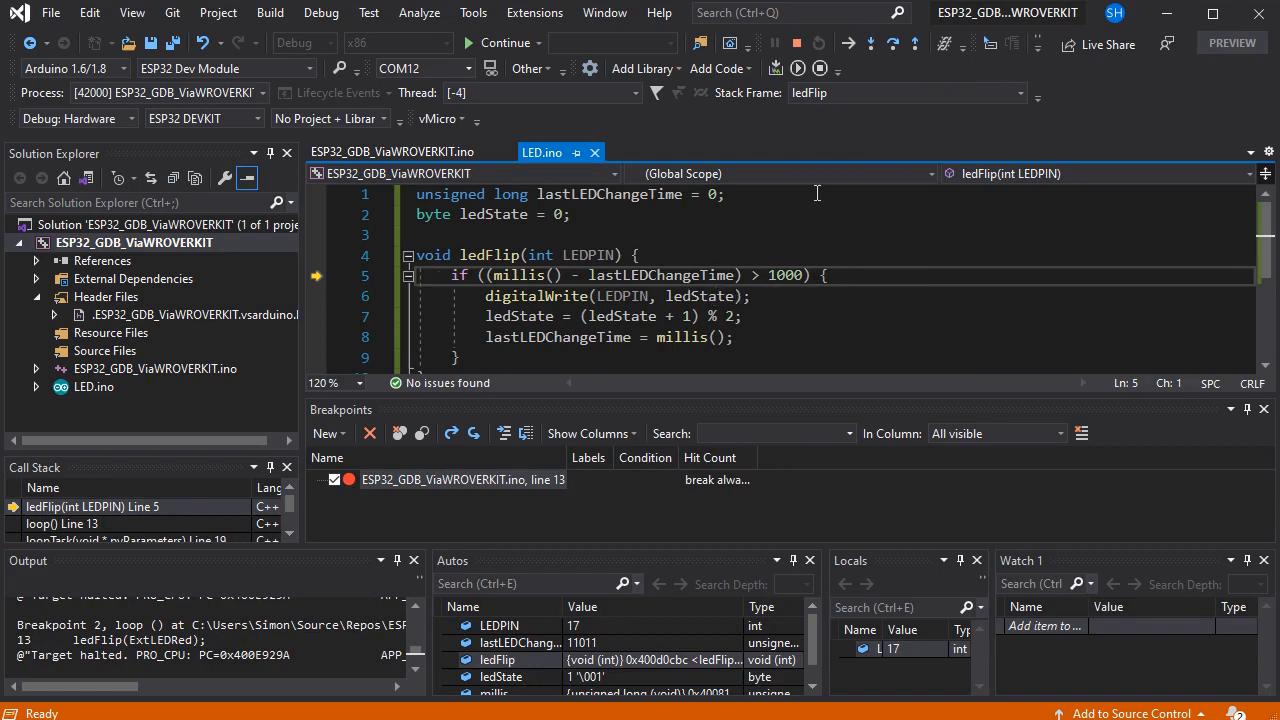